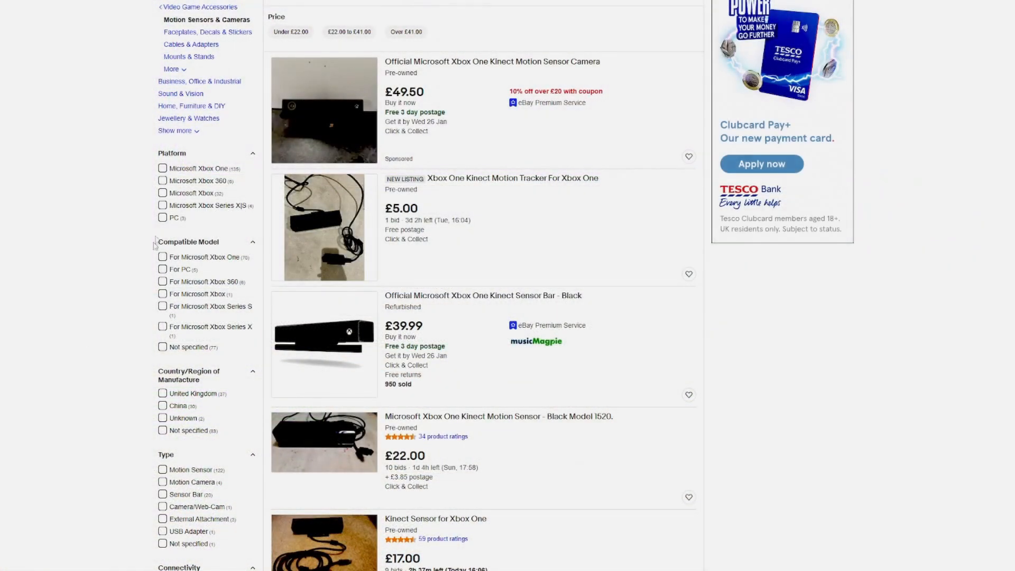
# Step: Start downloading Kinect for Windows Runtime 2.0 from the Download Center page
pyautogui.scroll(-3)
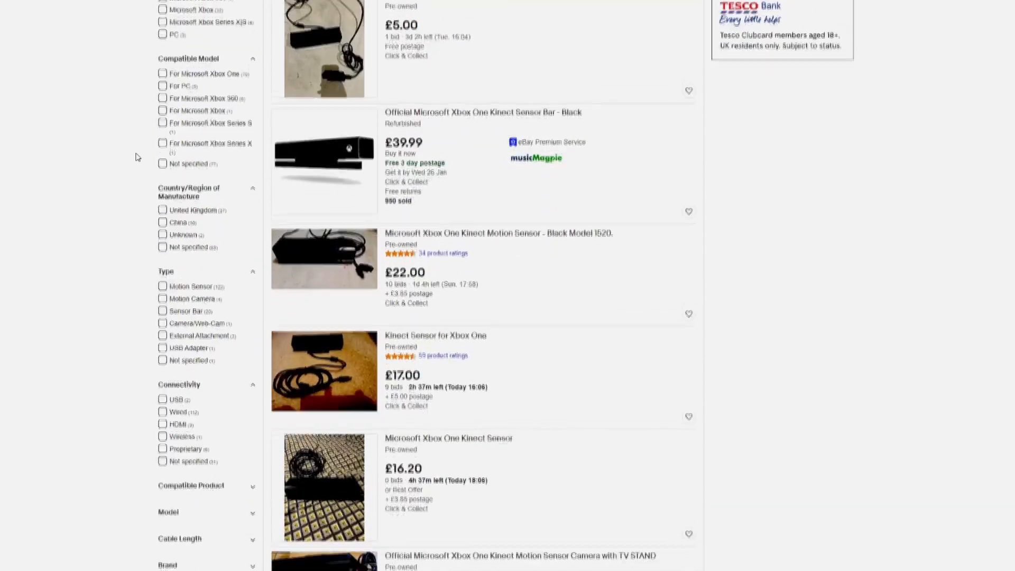
pyautogui.scroll(-3)
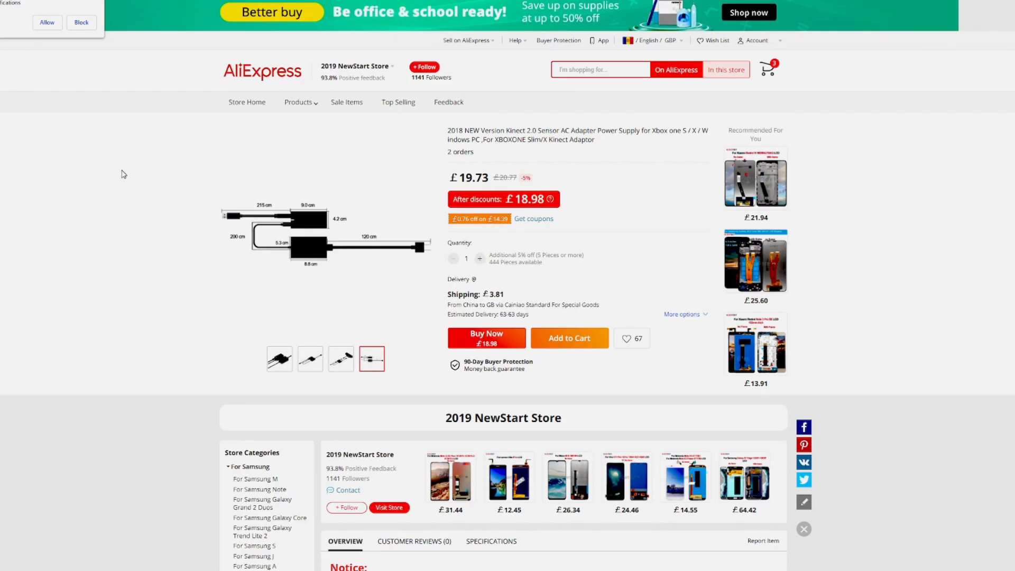
pyautogui.scroll(-3)
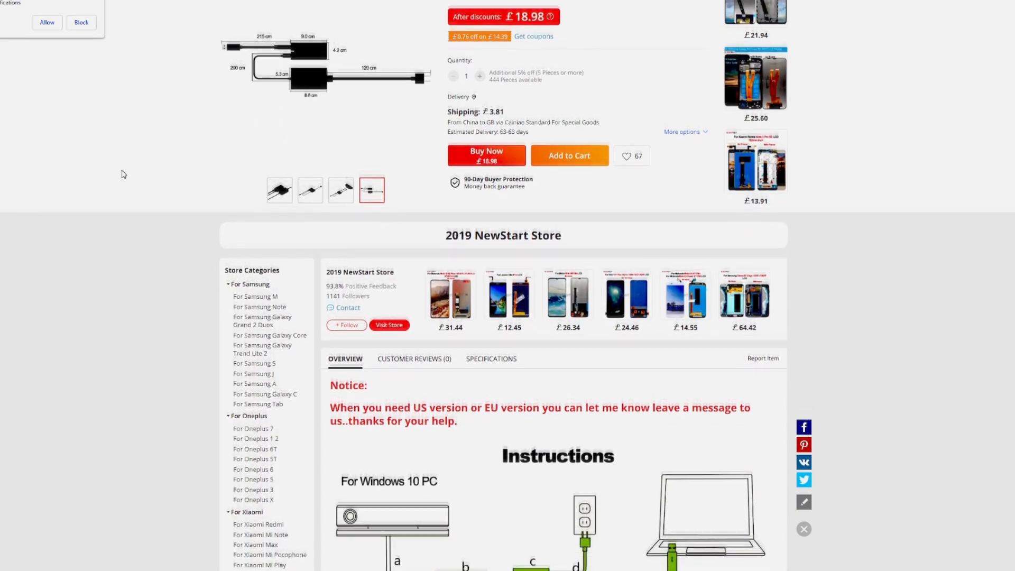
pyautogui.scroll(-3)
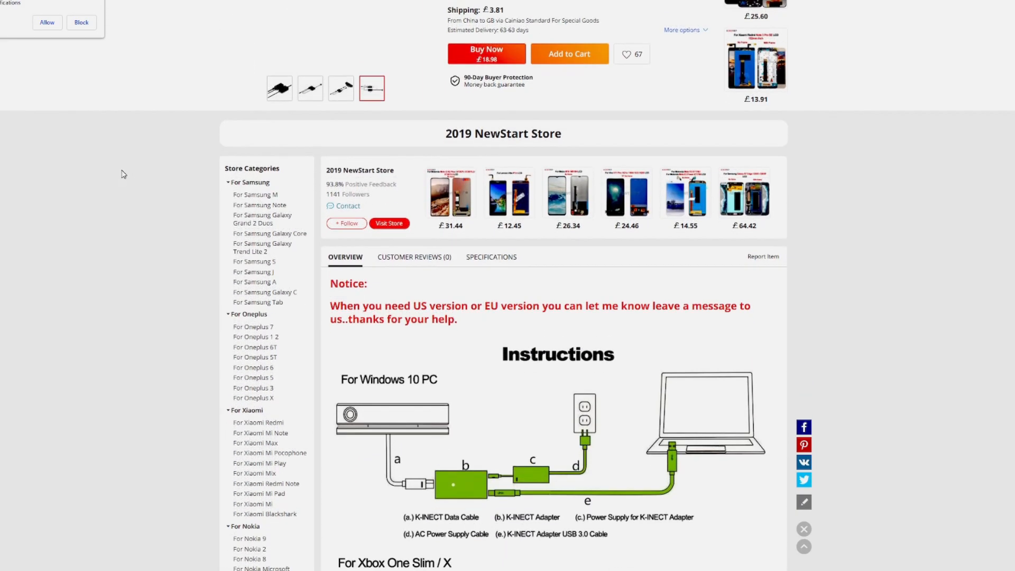
pyautogui.scroll(-3)
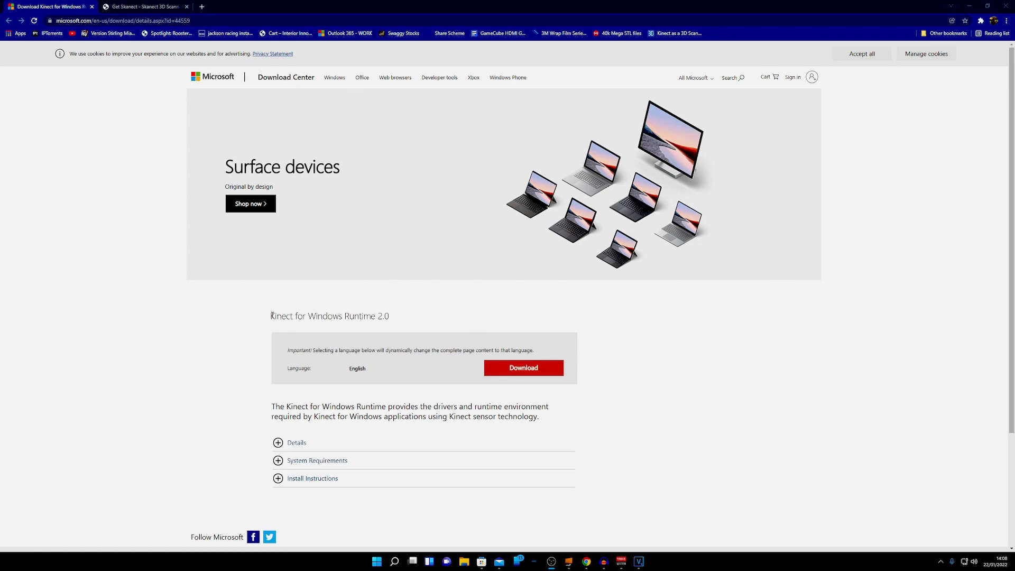
pyautogui.doubleClick(328, 316)
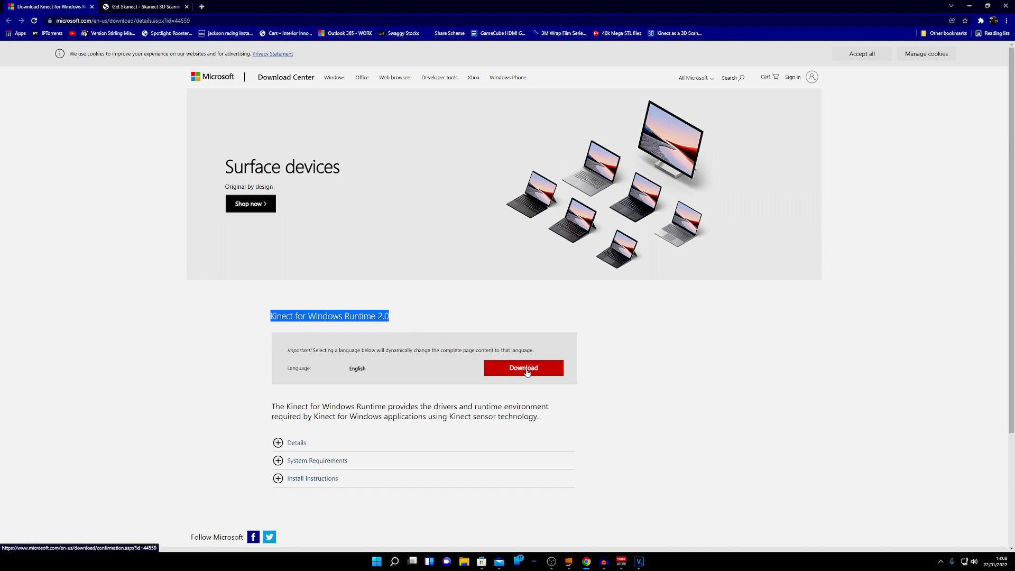
pyautogui.click(523, 368)
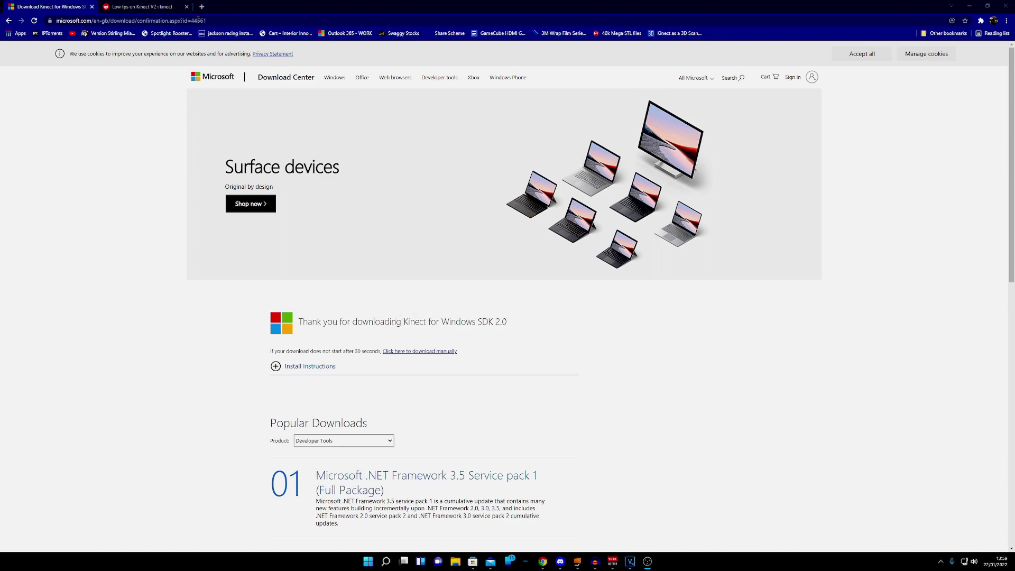
pyautogui.moveTo(285, 78)
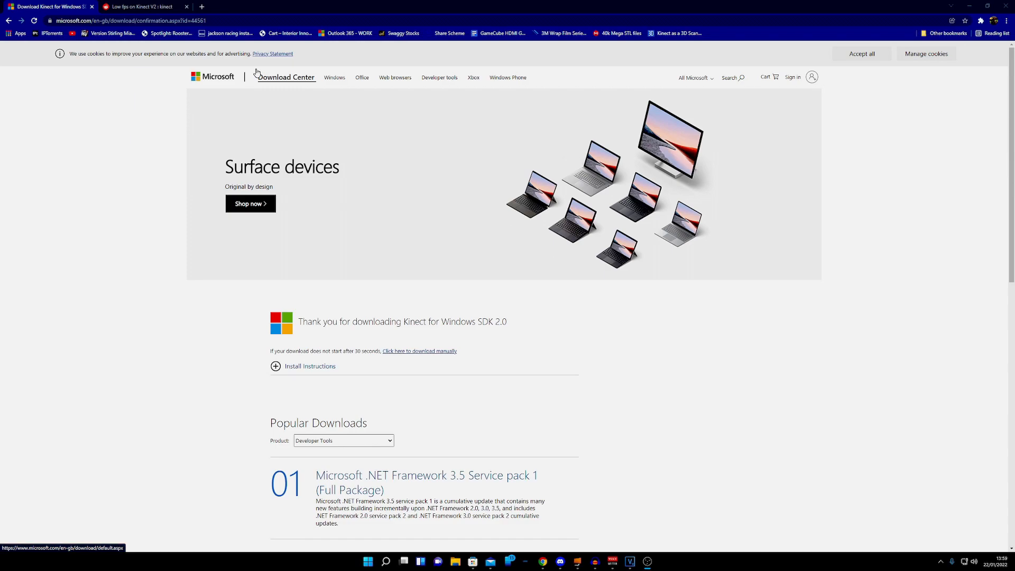
# Step: Launch SDK Browser v2.0 by searching 'sdk' from Start
pyautogui.click(367, 561)
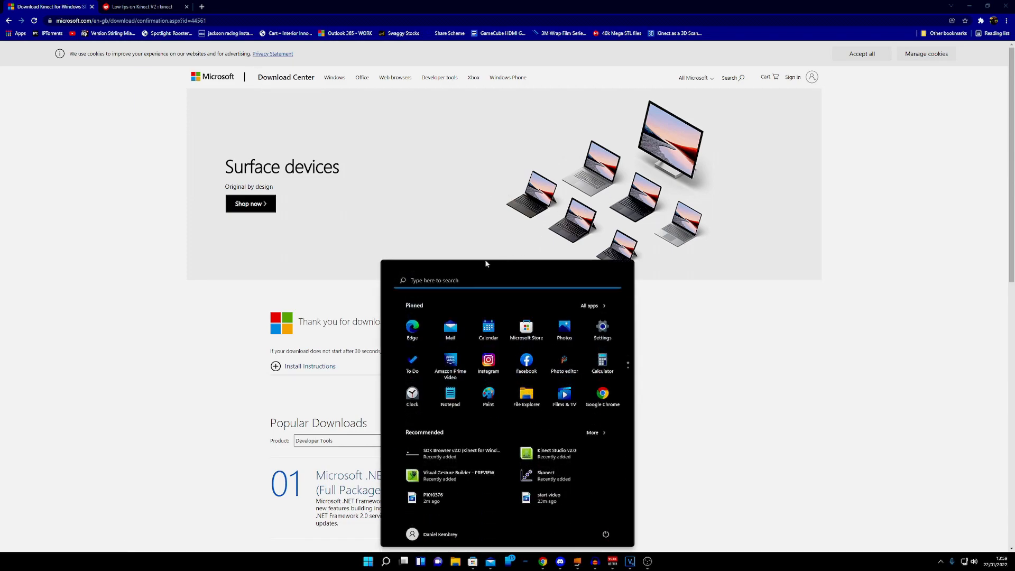
pyautogui.write('sdk')
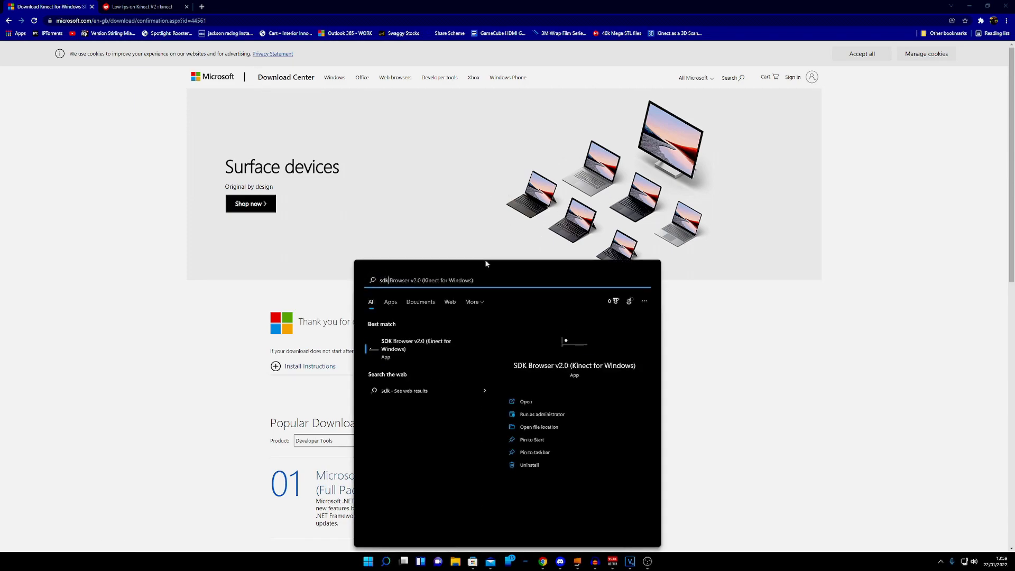
pyautogui.click(525, 401)
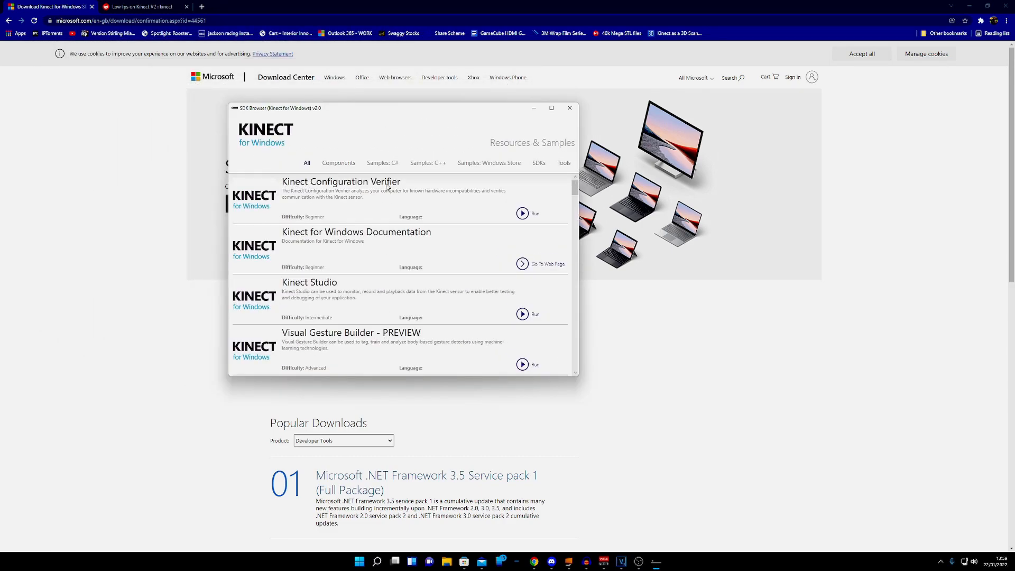
# Step: Run the Kinect Configuration Verifier and expand the Verify Kinect Depth and Color Streams results
pyautogui.click(521, 212)
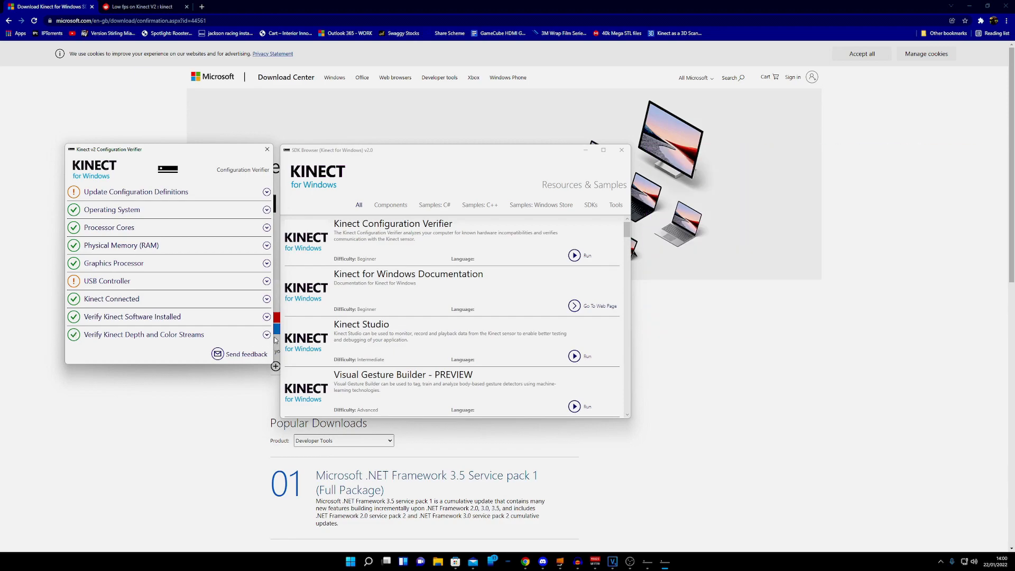
pyautogui.click(266, 334)
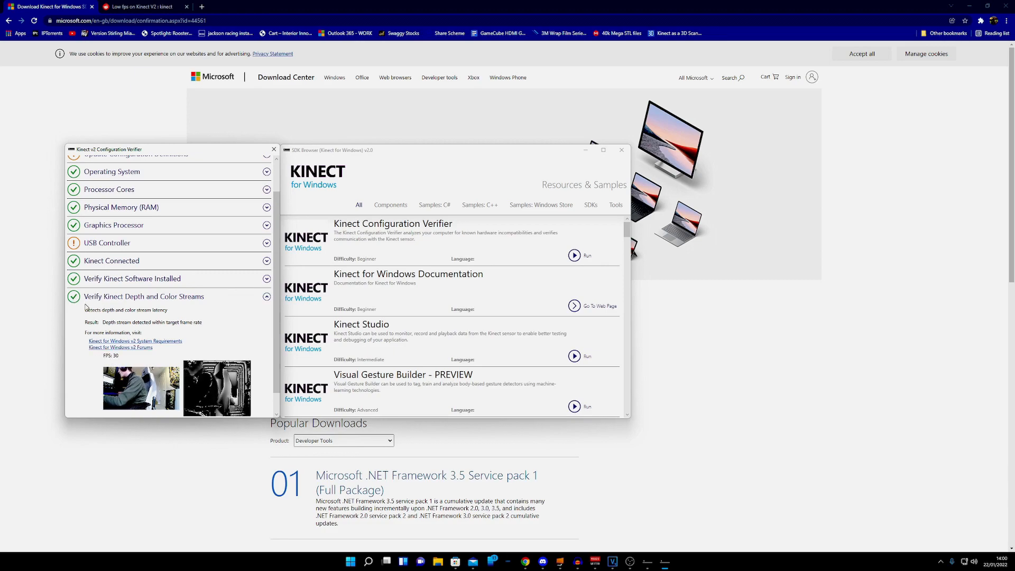
pyautogui.moveTo(107, 320)
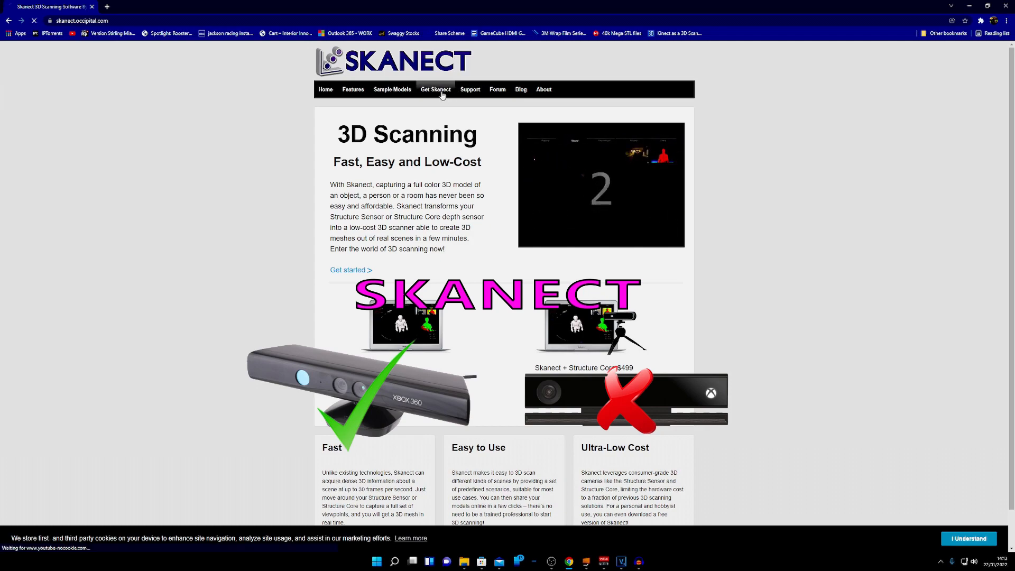
# Step: Open the Get Skanect page and download the free Windows version
pyautogui.click(435, 89)
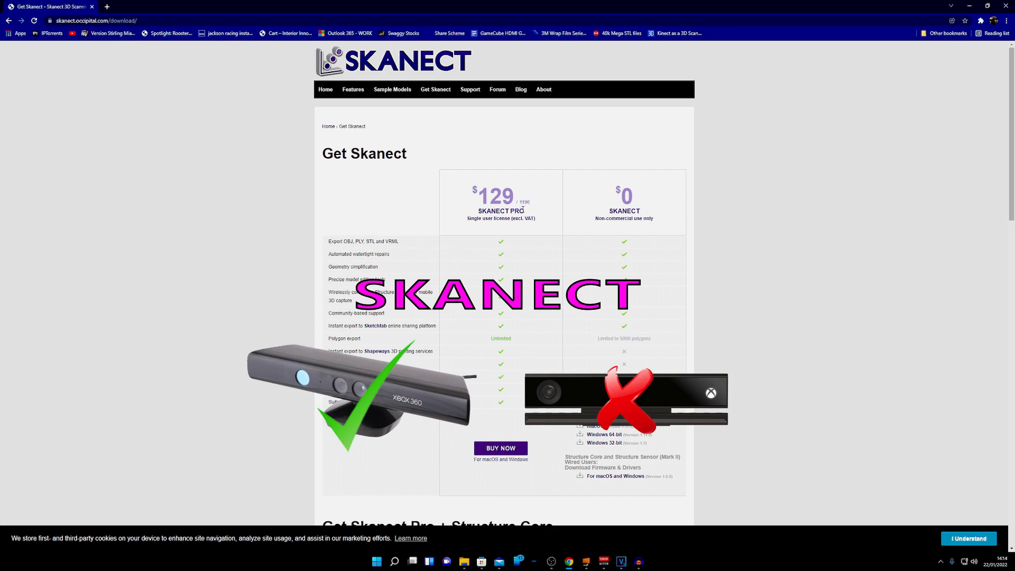
pyautogui.moveTo(533, 320)
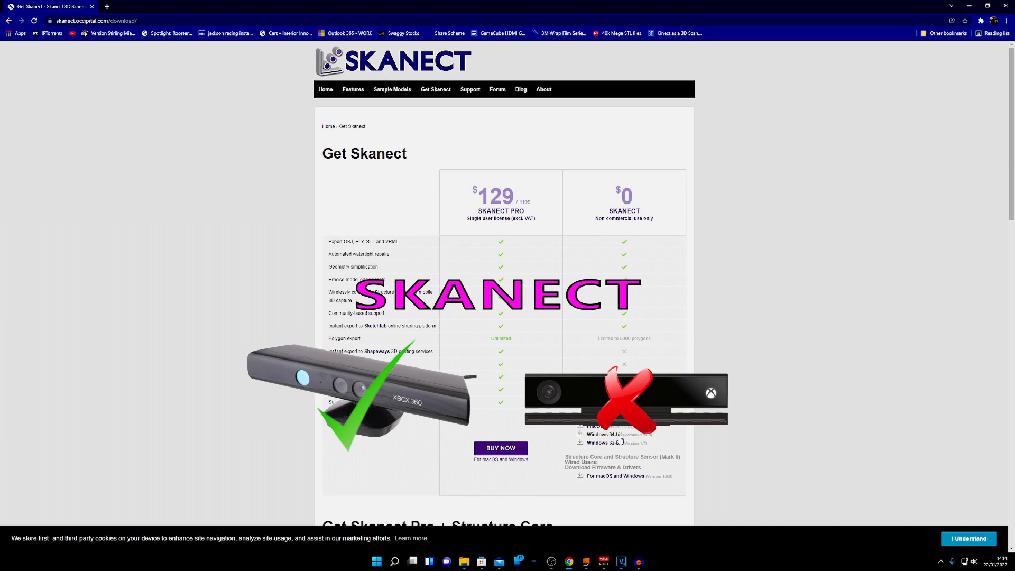
pyautogui.click(481, 561)
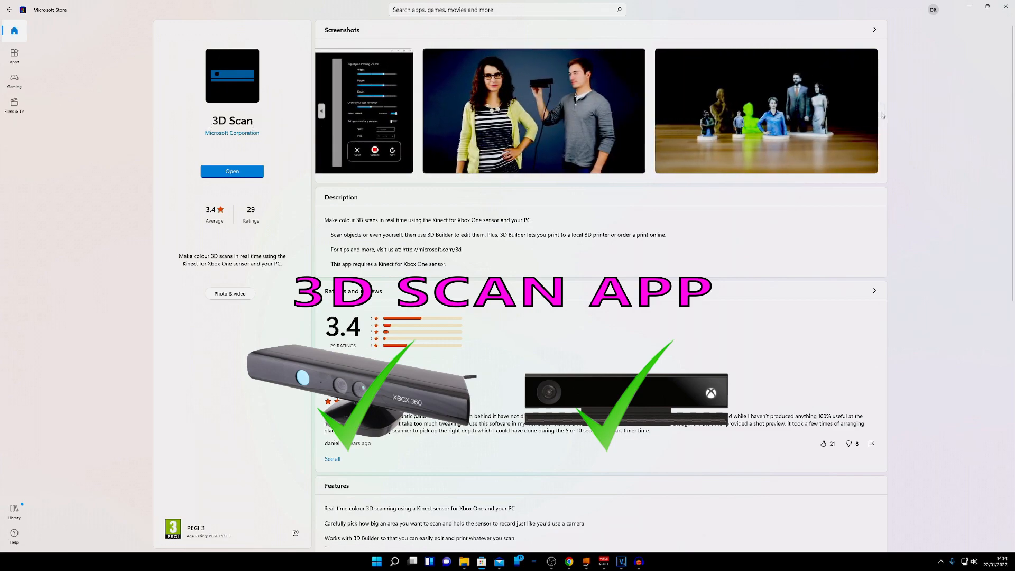
# Step: Open the 3D Scan app from its Microsoft Store page
pyautogui.click(231, 171)
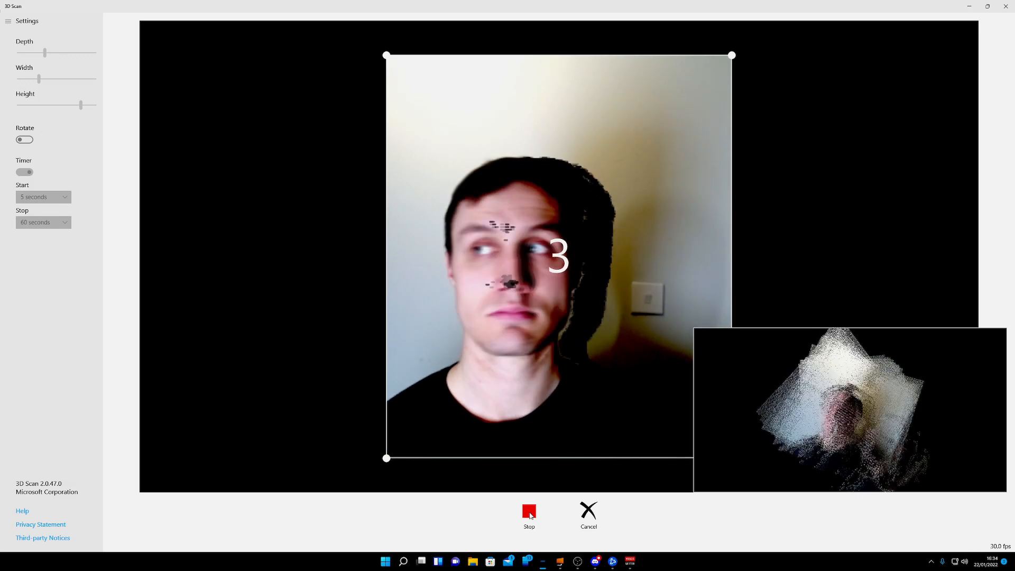
# Step: Stop the face scan, set Start and Stop to Manually, then scan the Yoda figure
pyautogui.click(529, 512)
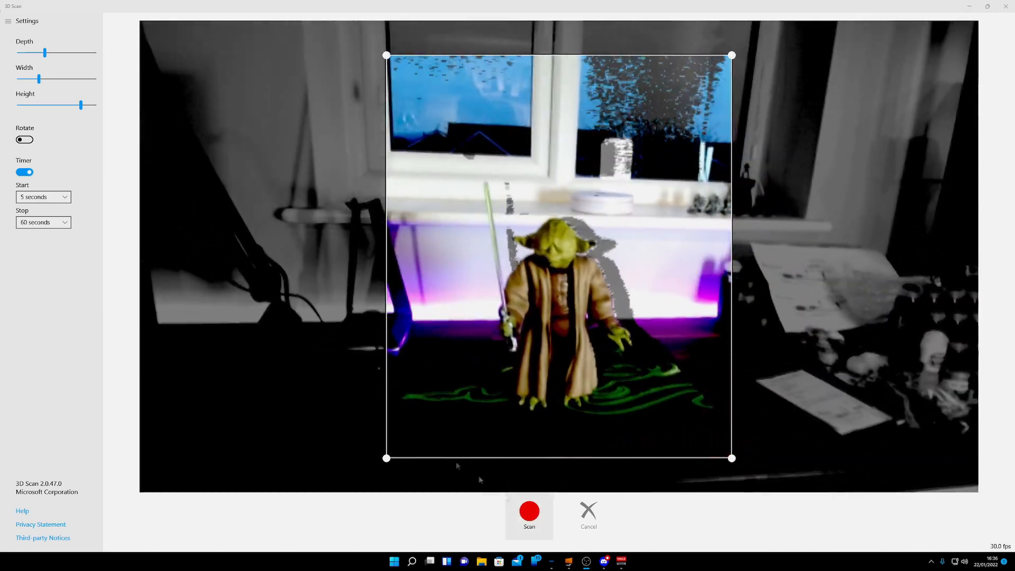
pyautogui.click(42, 222)
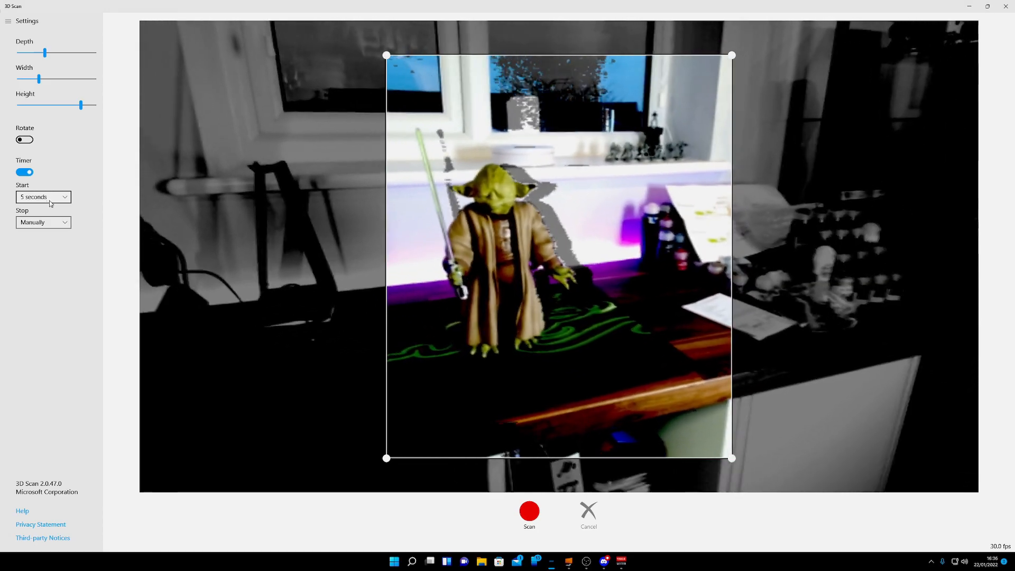
pyautogui.click(43, 197)
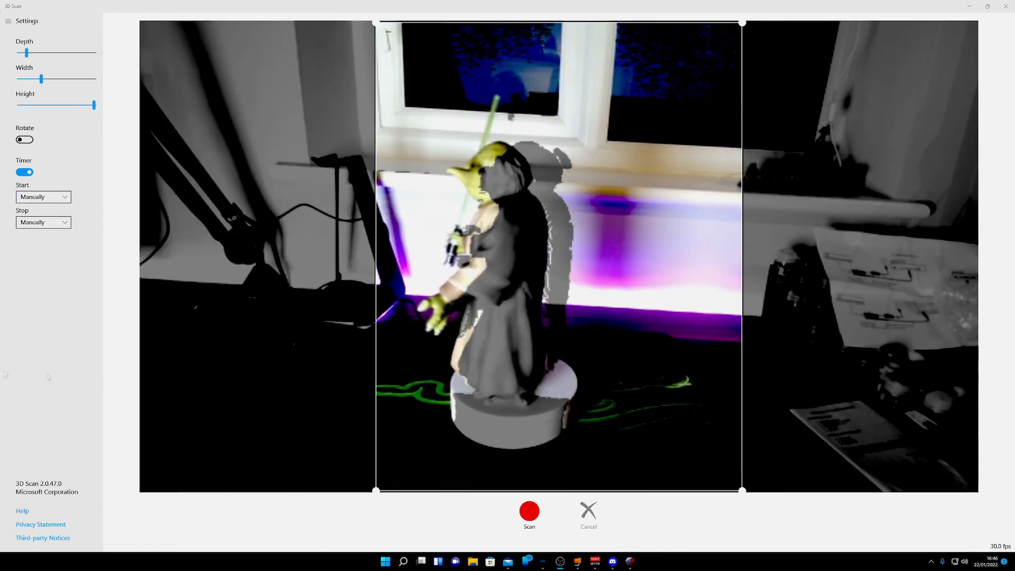
pyautogui.moveTo(528, 513)
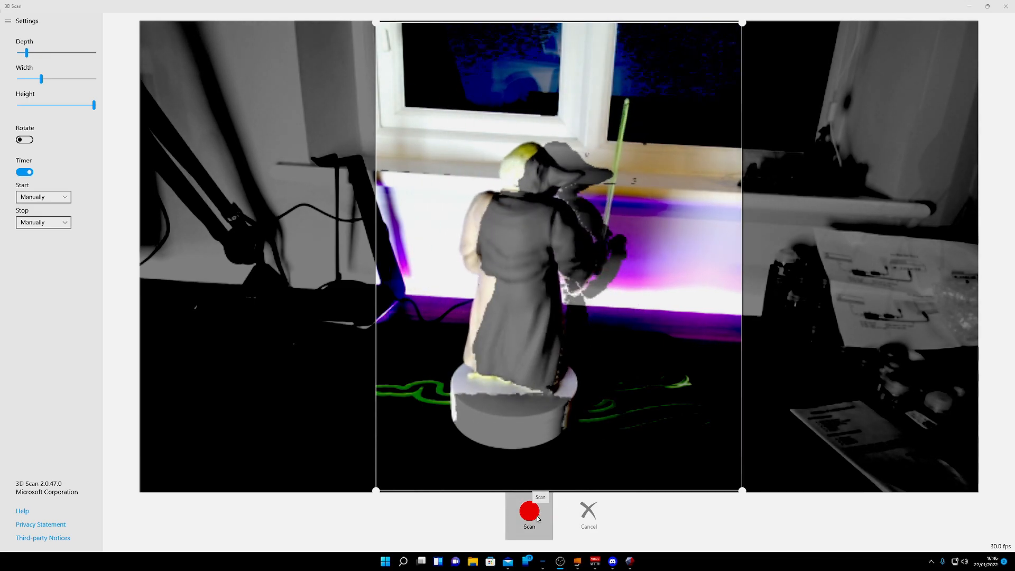
pyautogui.click(528, 512)
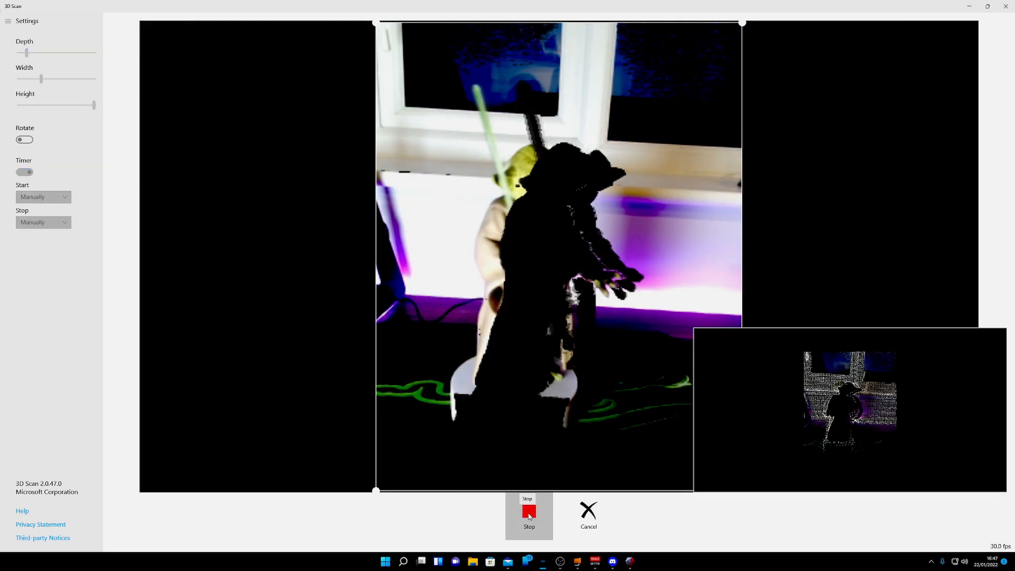
pyautogui.click(528, 516)
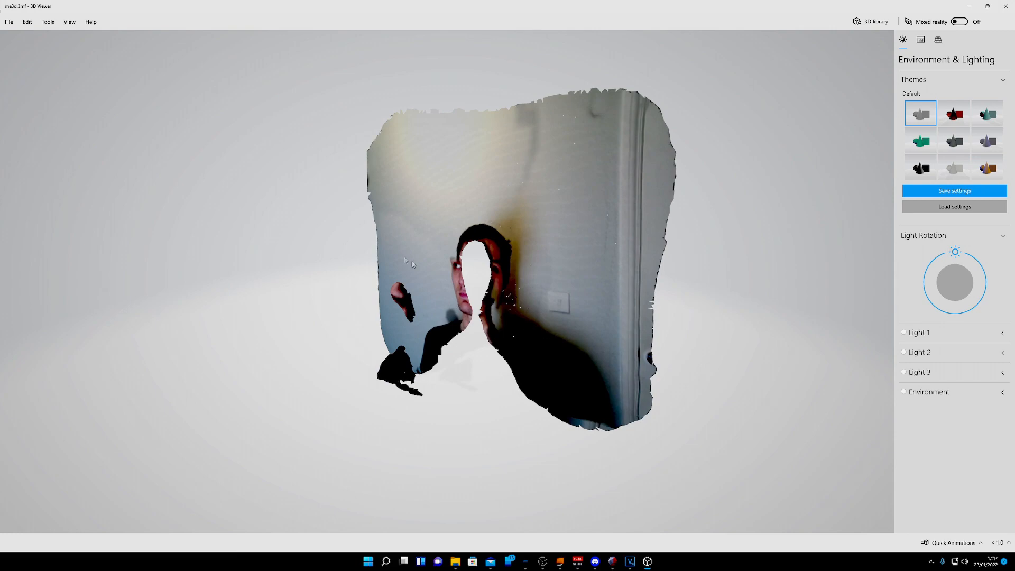
pyautogui.moveTo(369, 252)
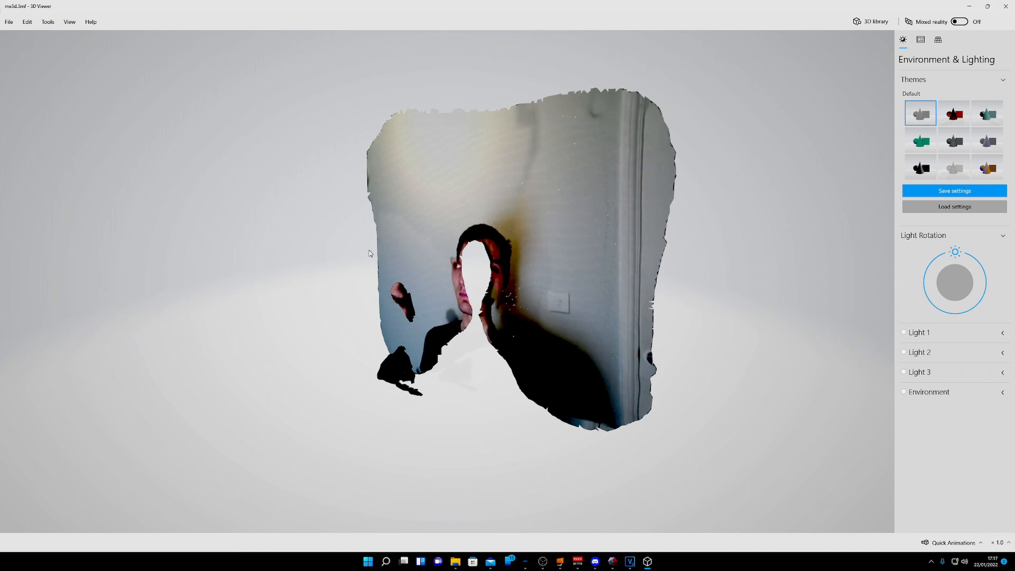
pyautogui.moveTo(407, 267)
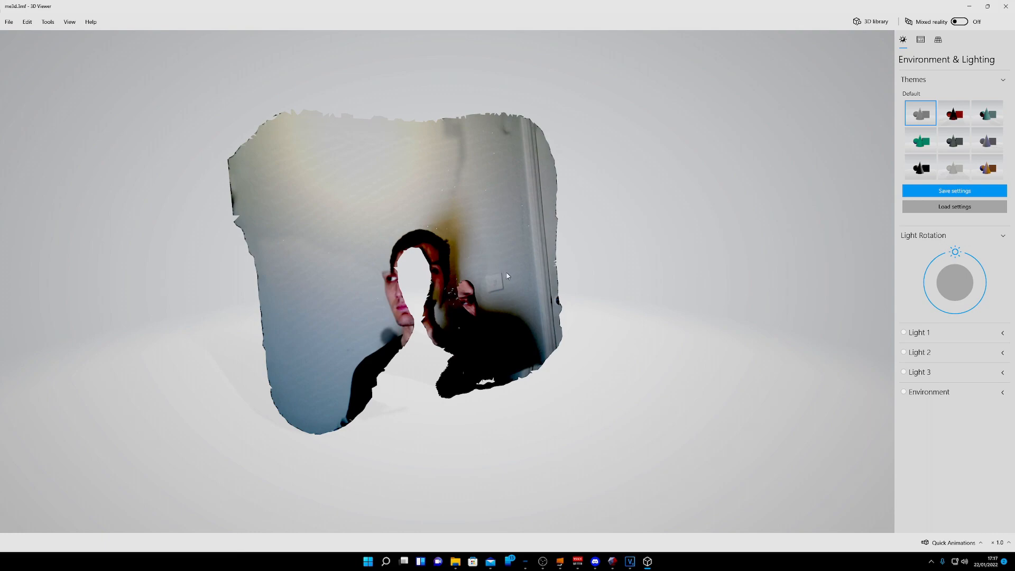
pyautogui.moveTo(503, 278)
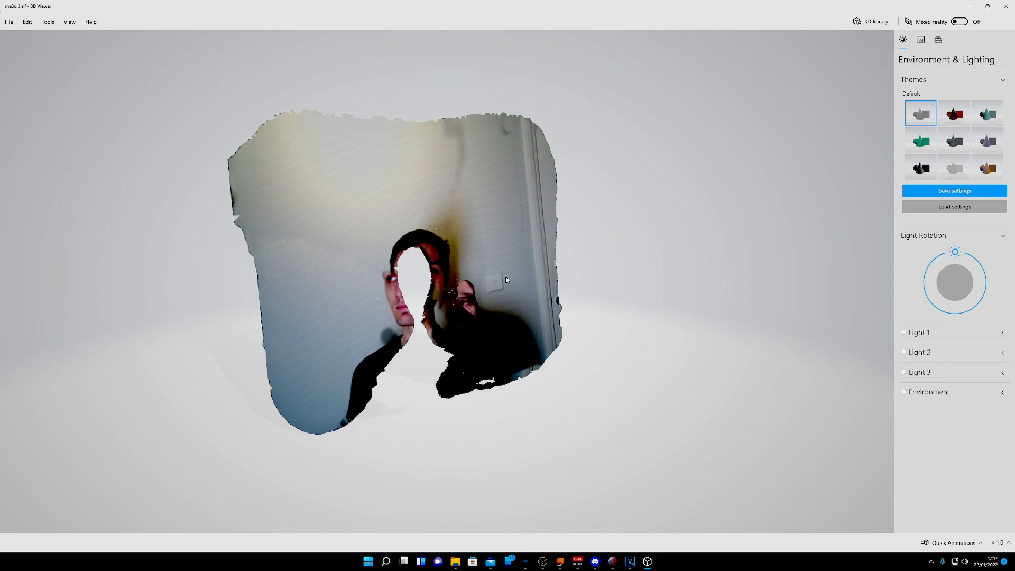
pyautogui.moveTo(538, 293)
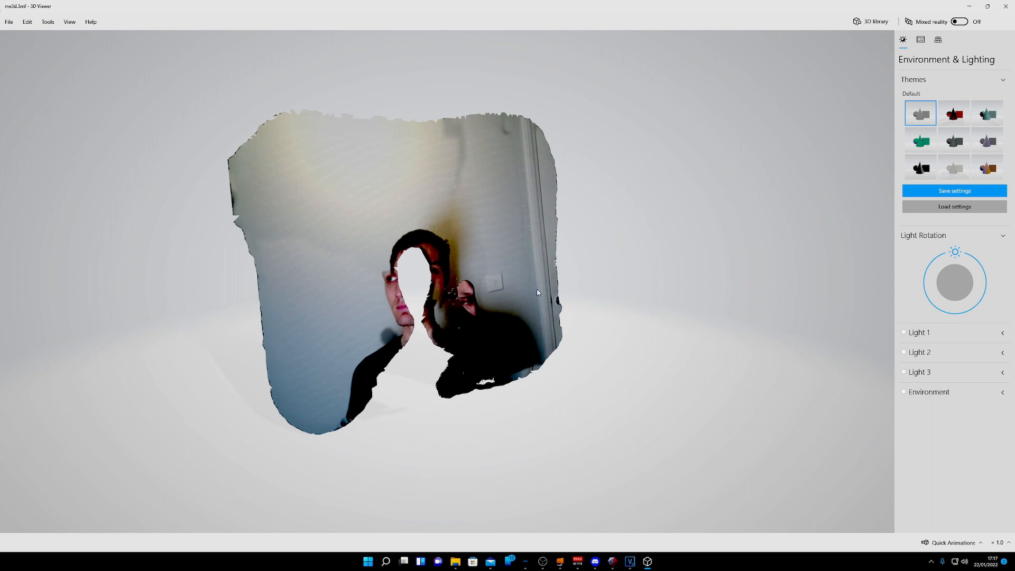